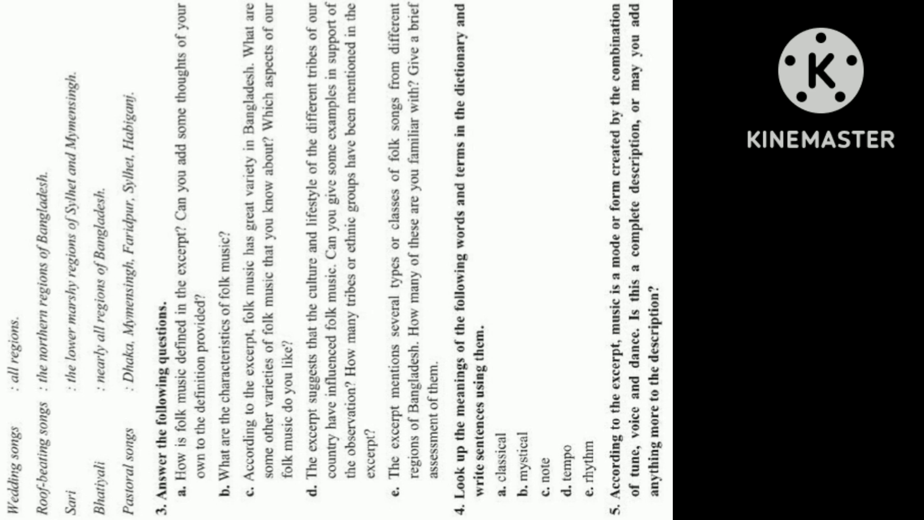
scroll("down", 3)
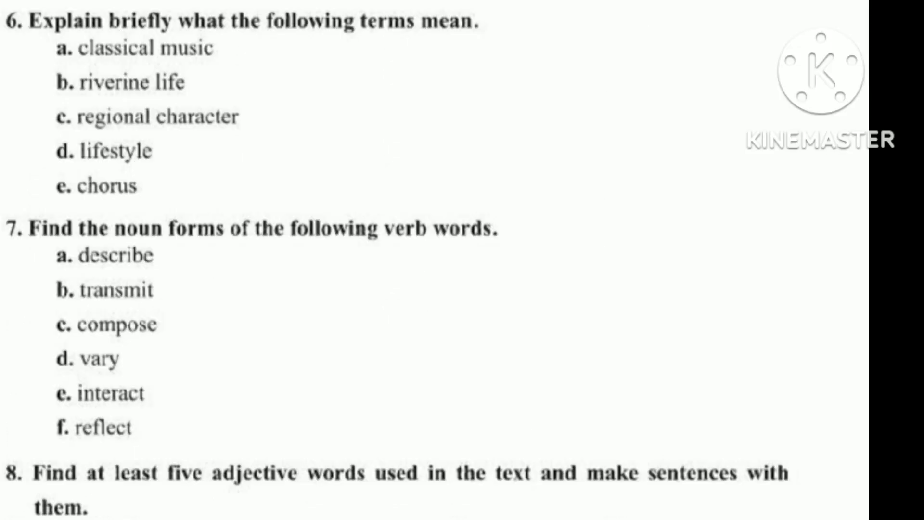